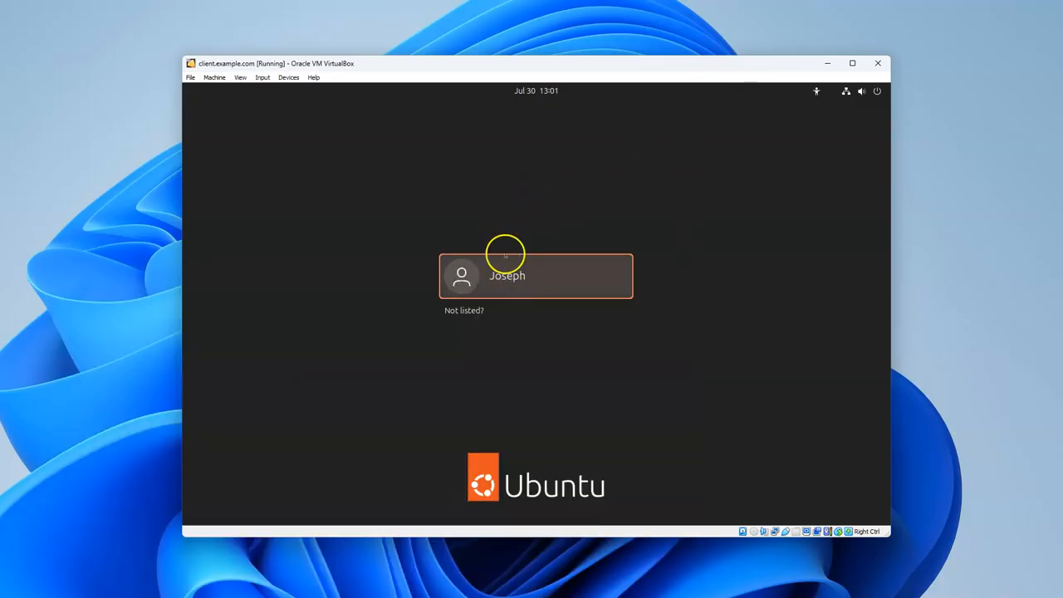
{"action": "mouse_move", "coordinate": [500, 285]}
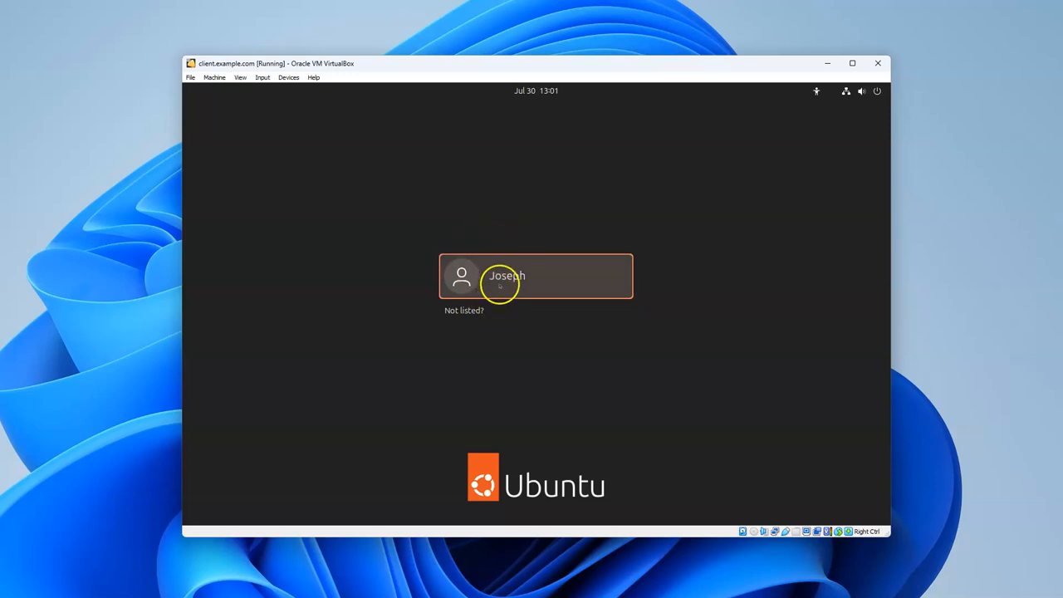
Select the user account on the Ubuntu graphical sign-in screen and submit the password.
{"action": "left_click", "coordinate": [536, 276]}
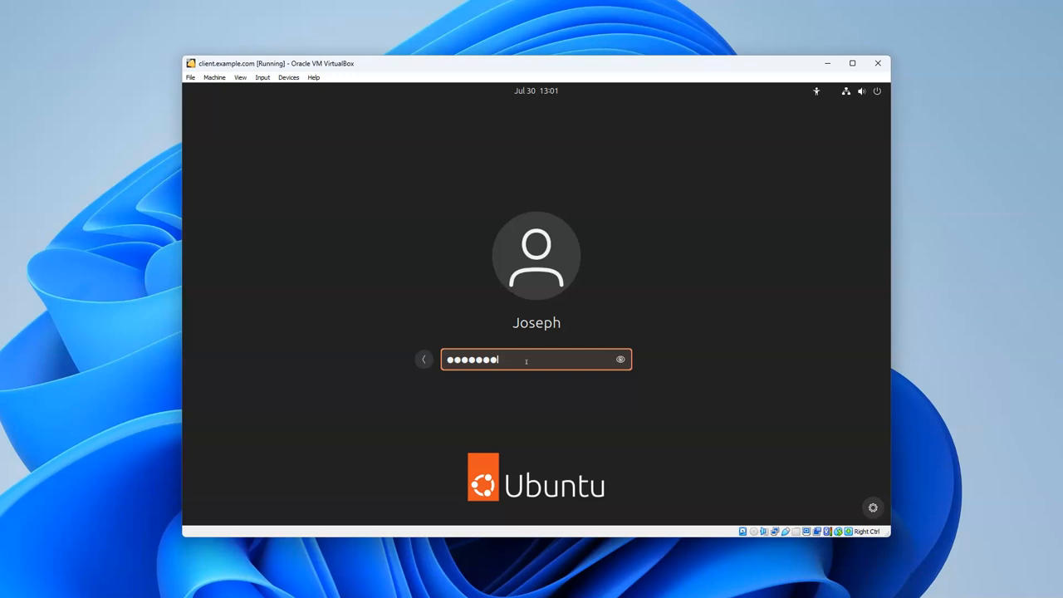
{"action": "key", "text": "Return"}
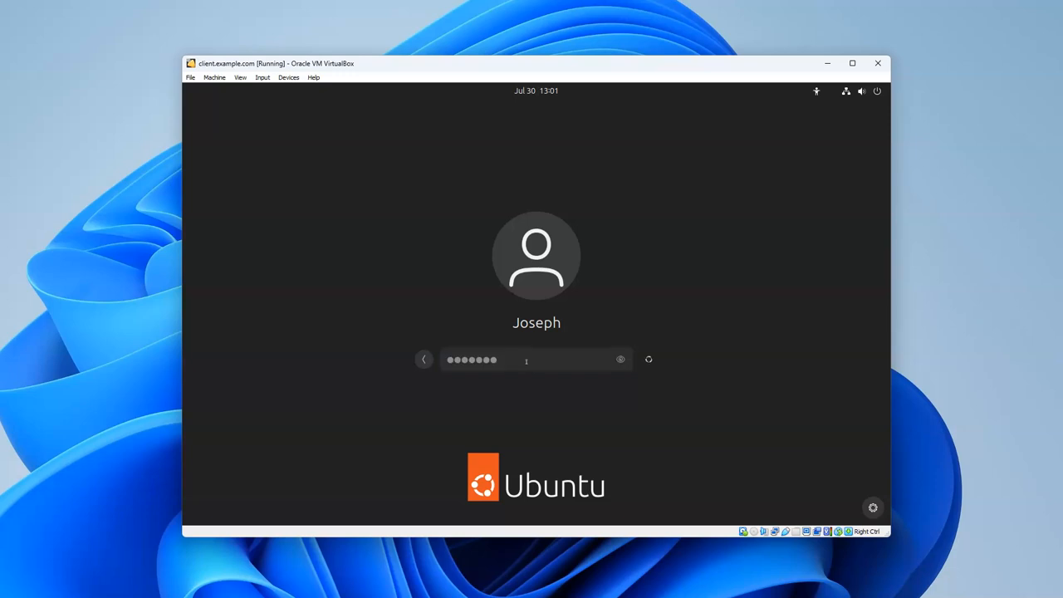
{"action": "key", "text": "Return"}
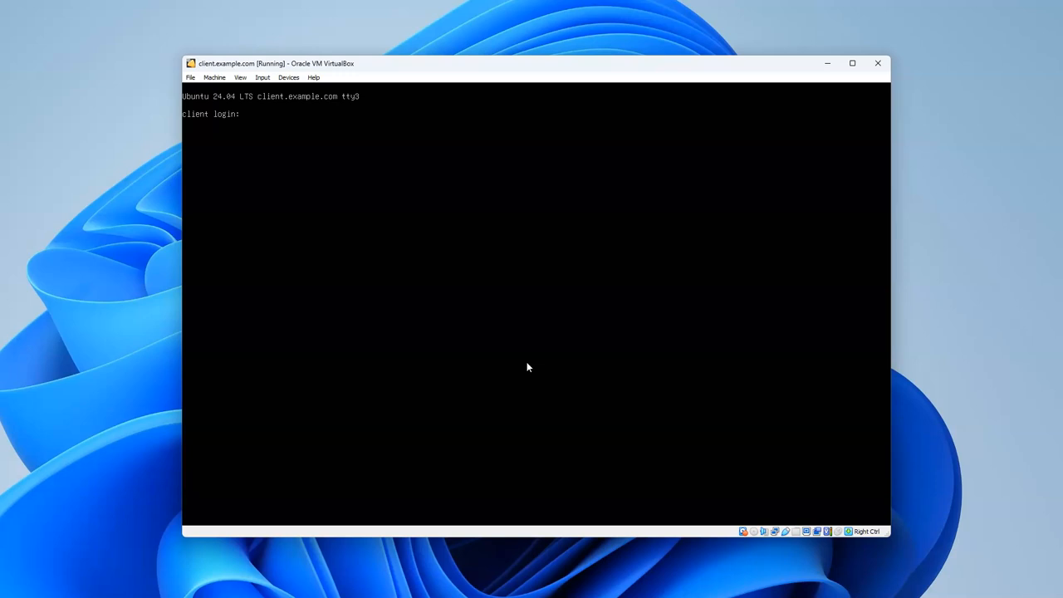
{"action": "mouse_move", "coordinate": [361, 101]}
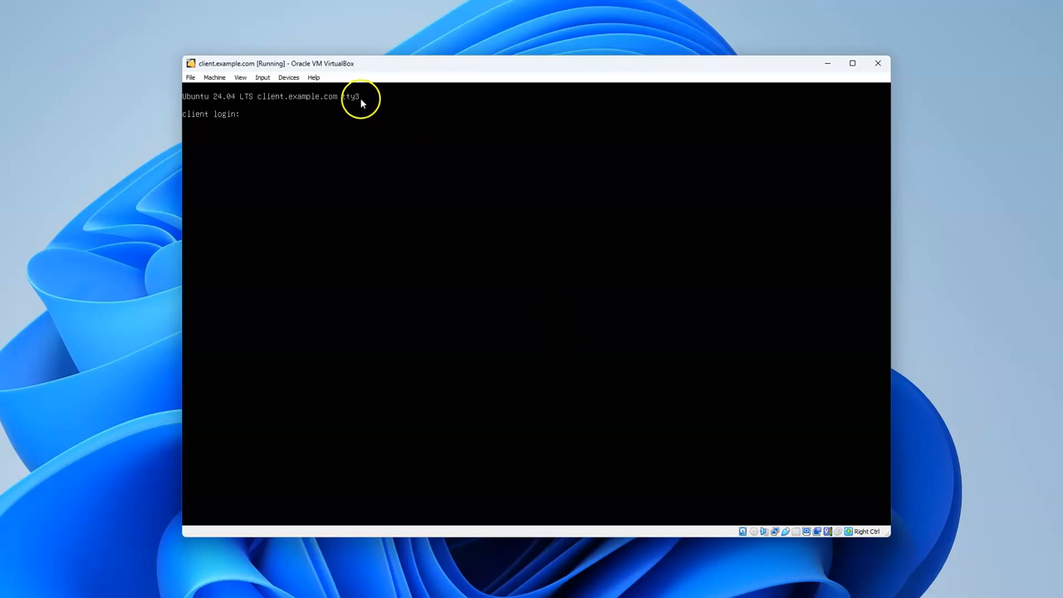
{"action": "mouse_move", "coordinate": [359, 118]}
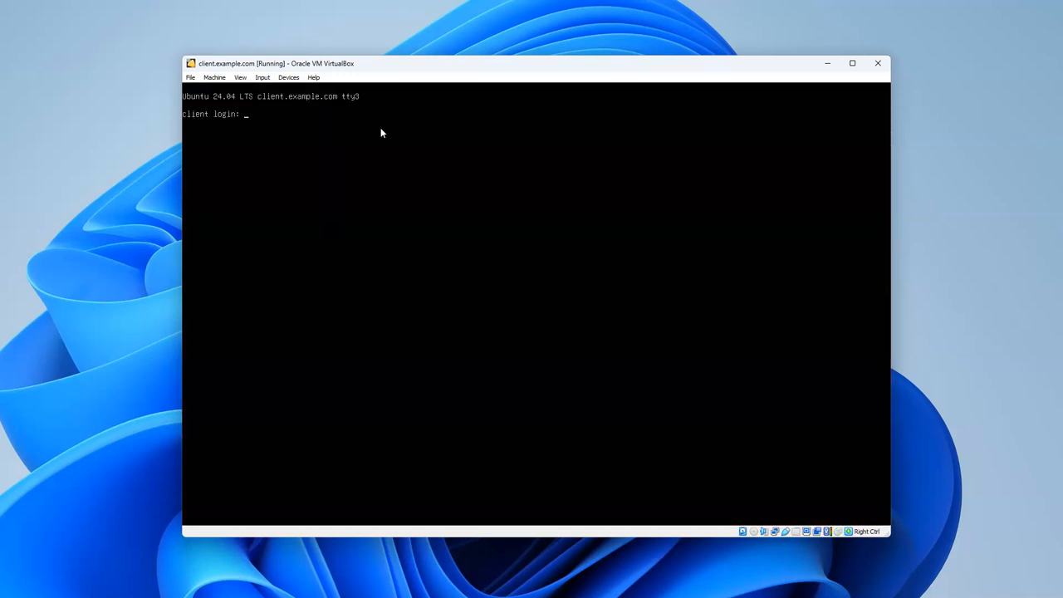
Log in on the tty3 console as joseph with his password.
{"action": "type", "text": "jo"}
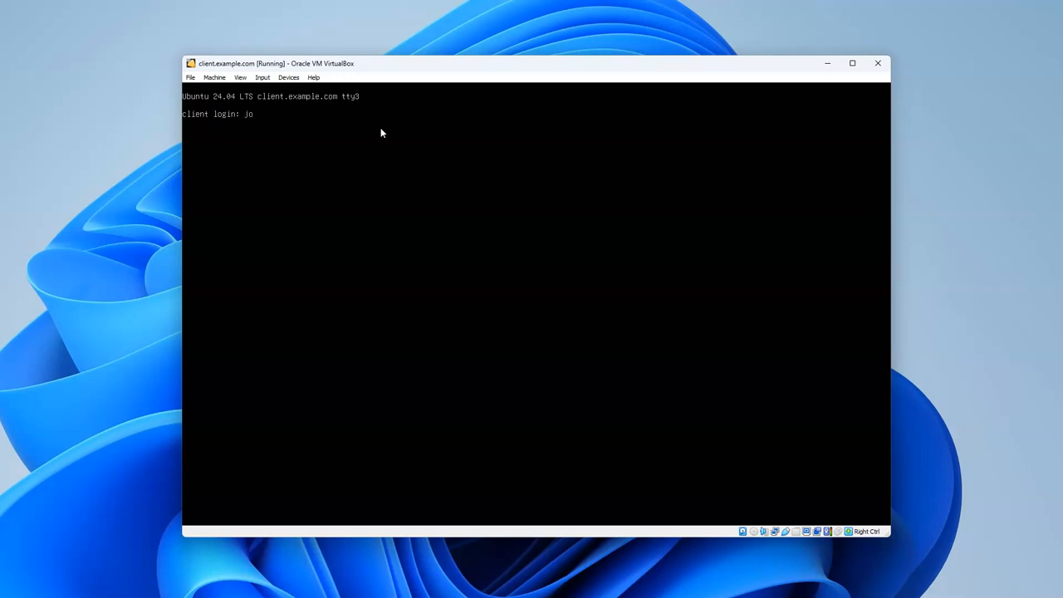
{"action": "key", "text": "Return"}
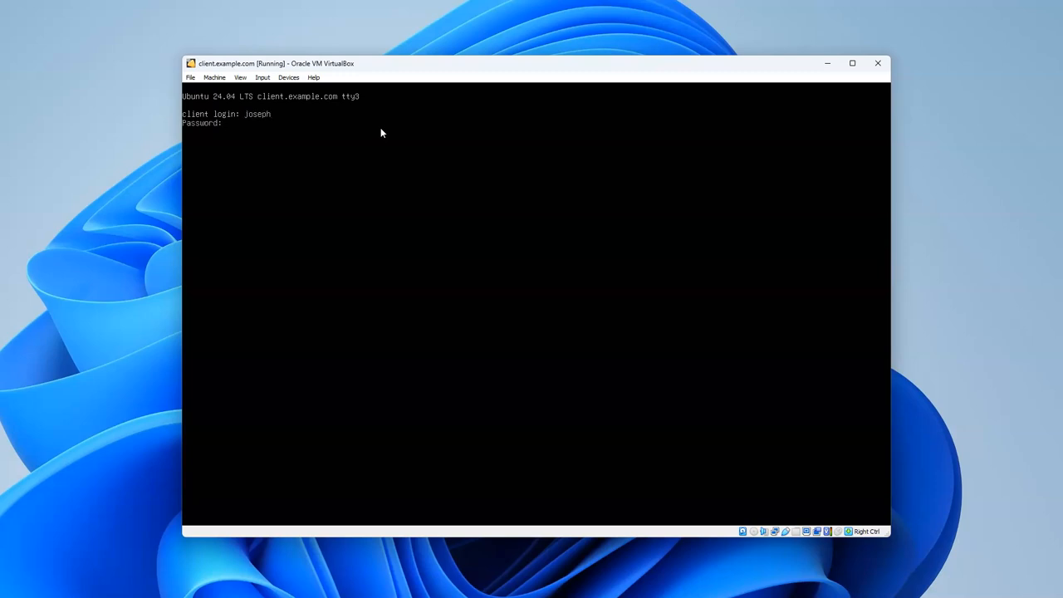
{"action": "key", "text": "Return"}
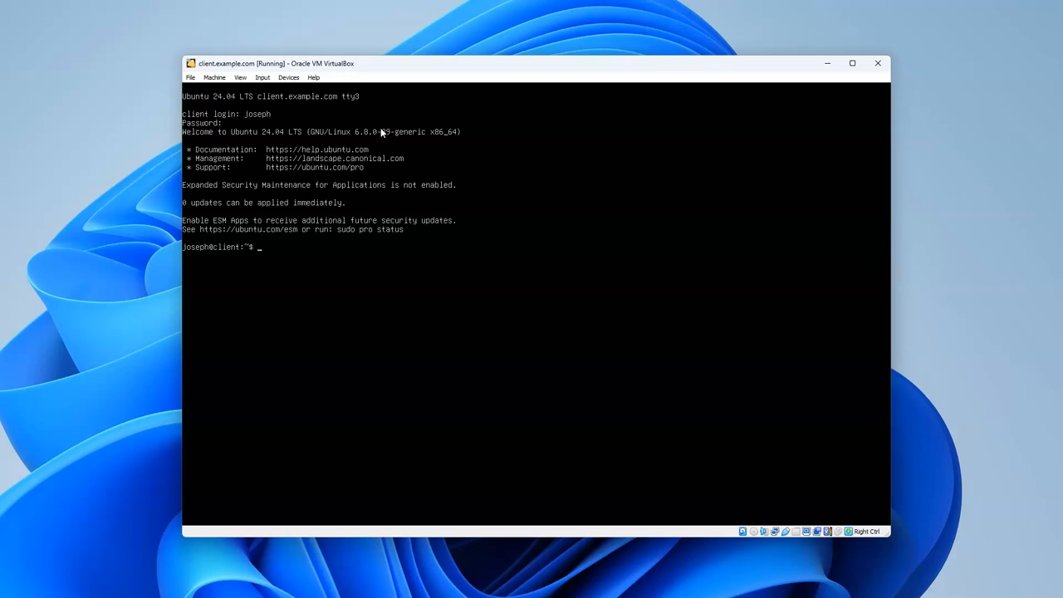
Run sudo apt update to refresh the package lists.
{"action": "type", "text": "s"}
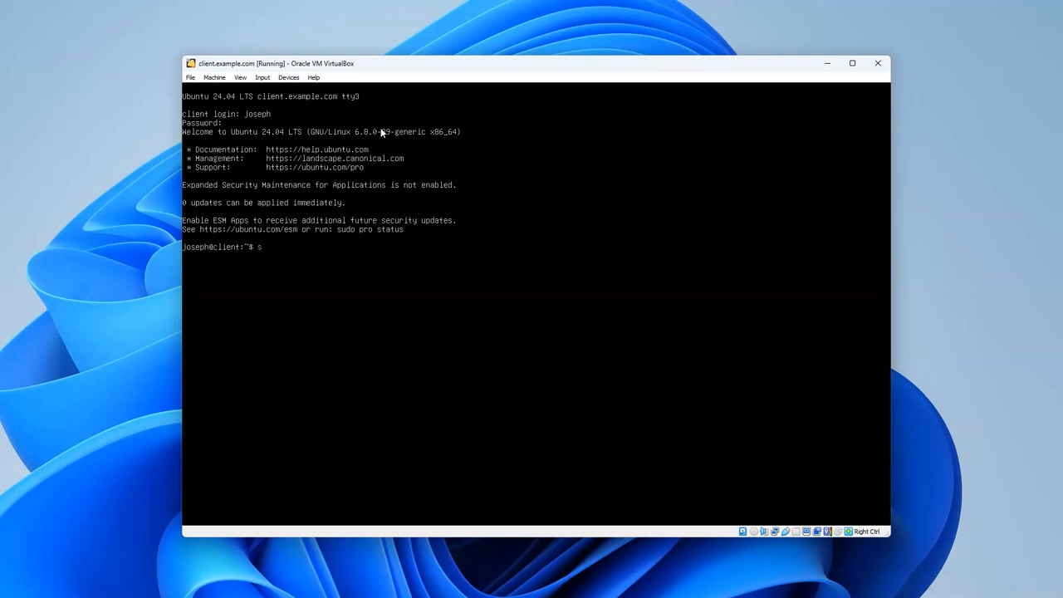
{"action": "type", "text": "udo"}
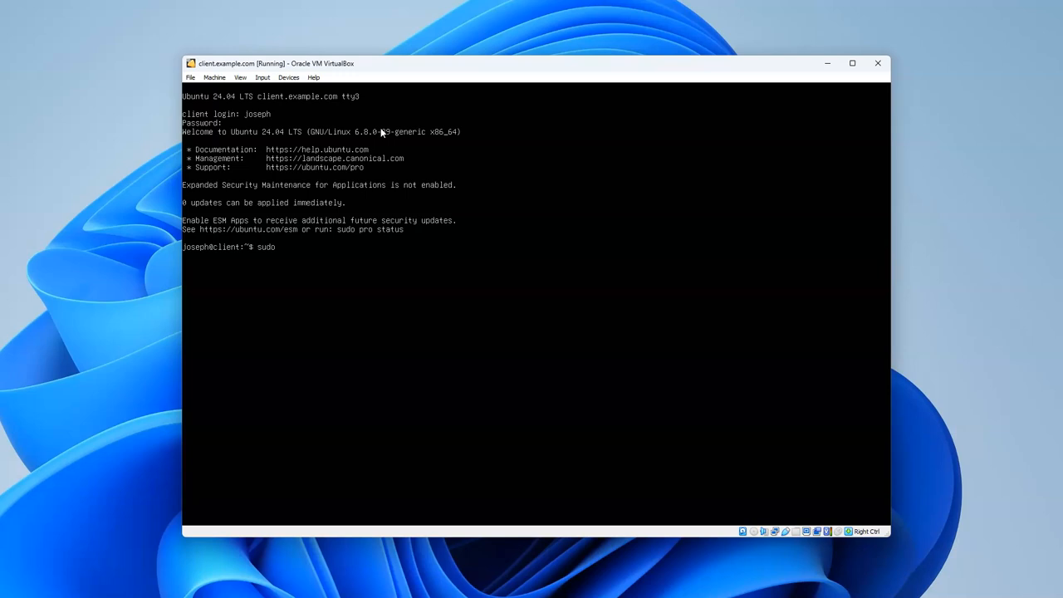
{"action": "type", "text": "apt upda"}
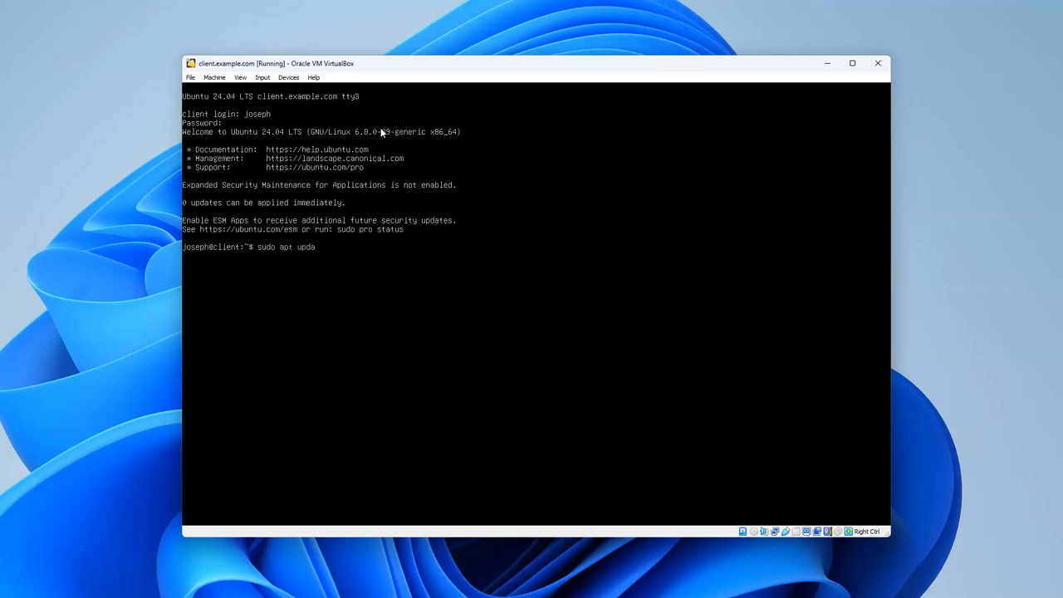
{"action": "key", "text": "Return"}
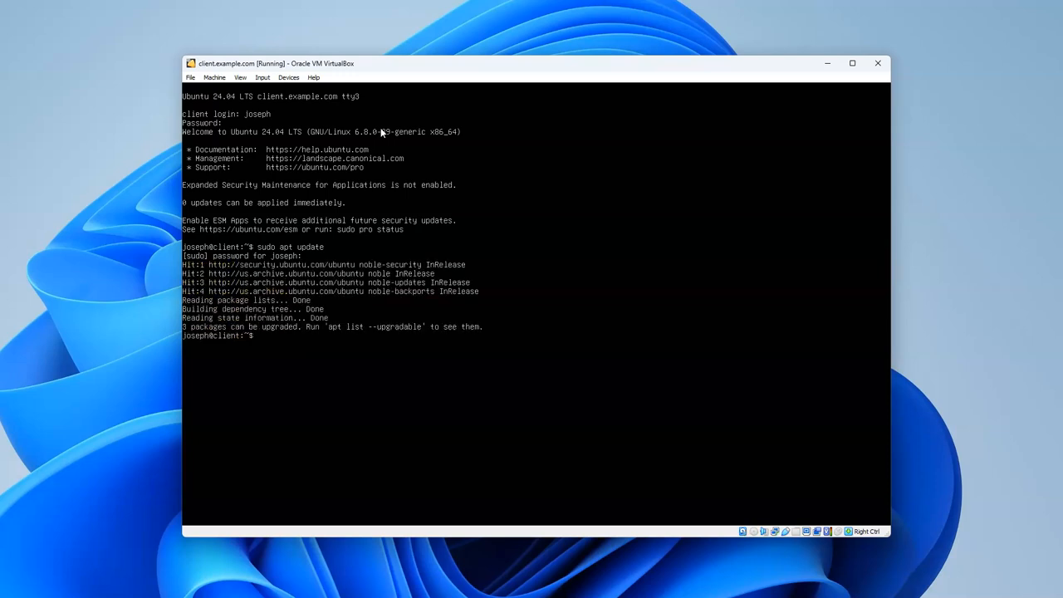
Run sudo apt upgrade, then enter sudo reboot at the prompt.
{"action": "type", "text": "sudo apt up"}
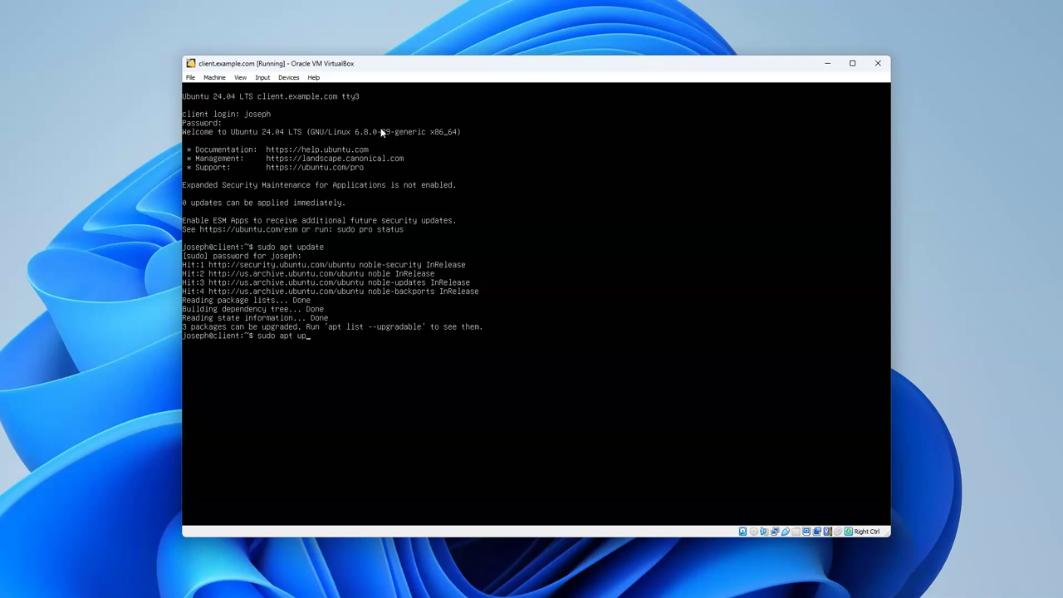
{"action": "type", "text": "grade"}
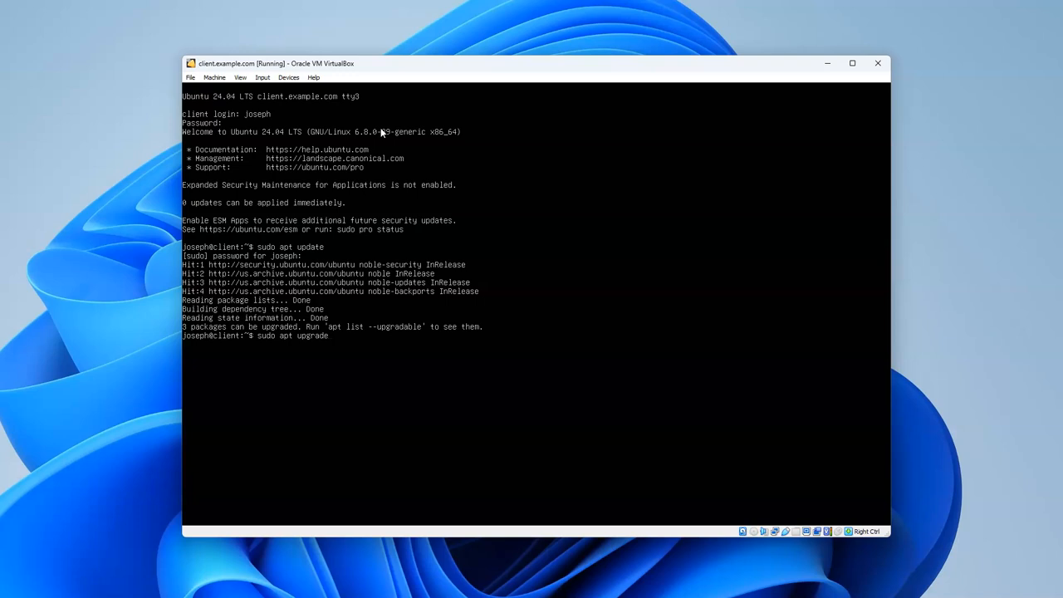
{"action": "key", "text": "Return"}
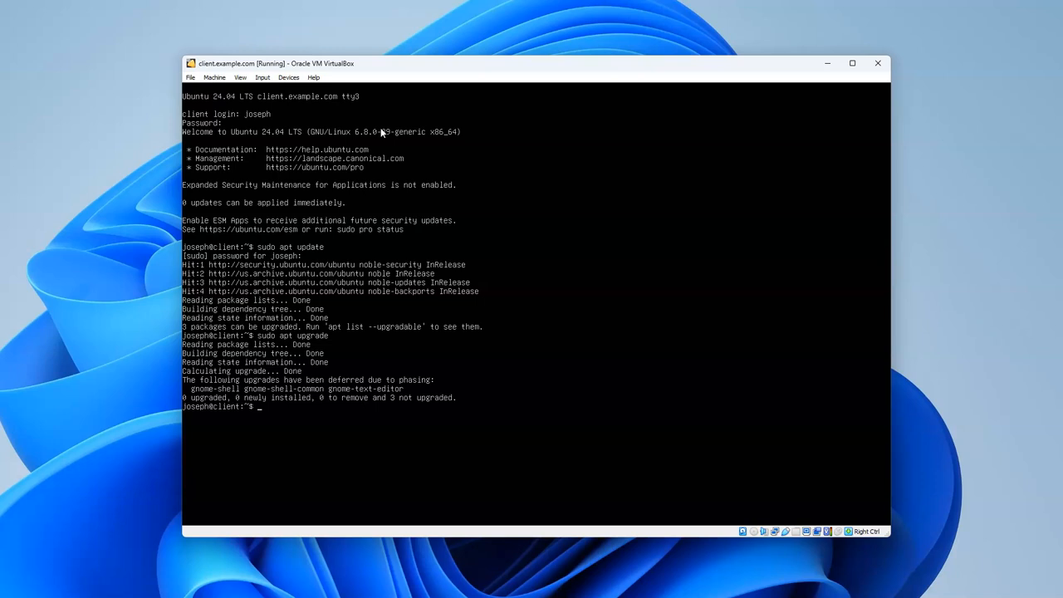
{"action": "type", "text": "sudo"}
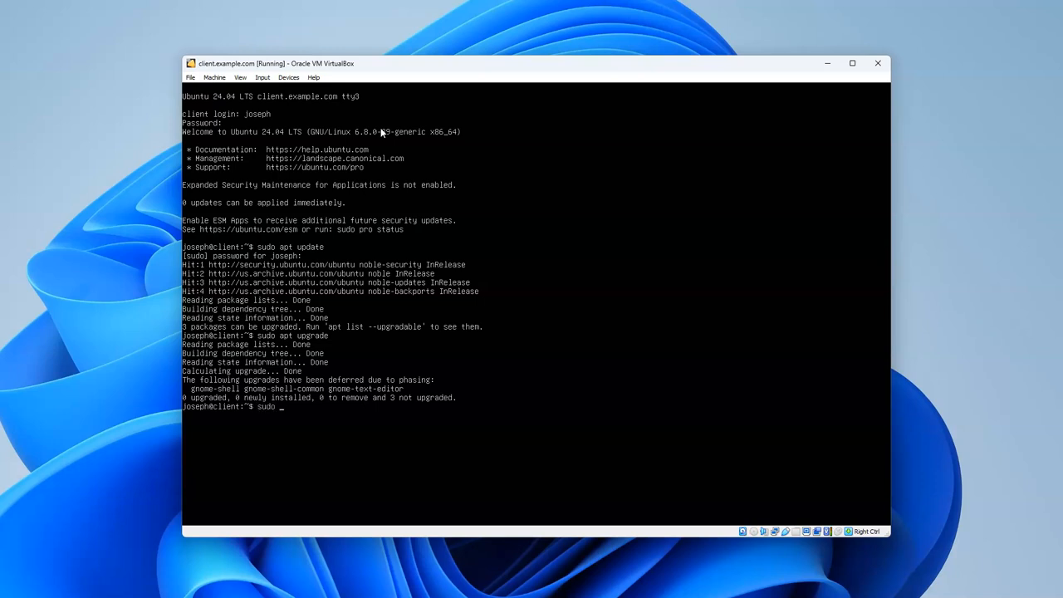
{"action": "type", "text": "reboot"}
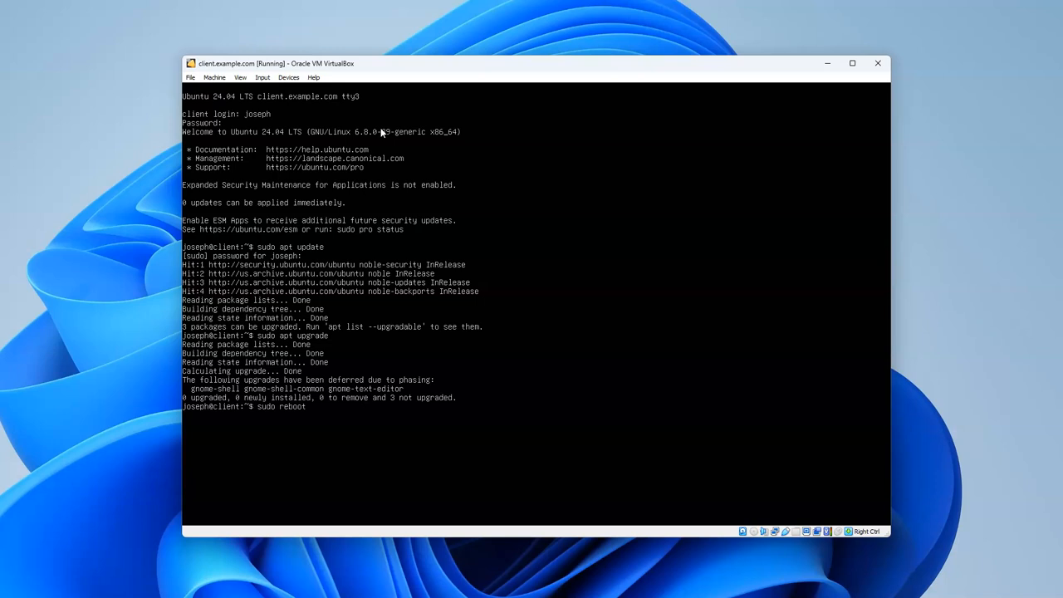